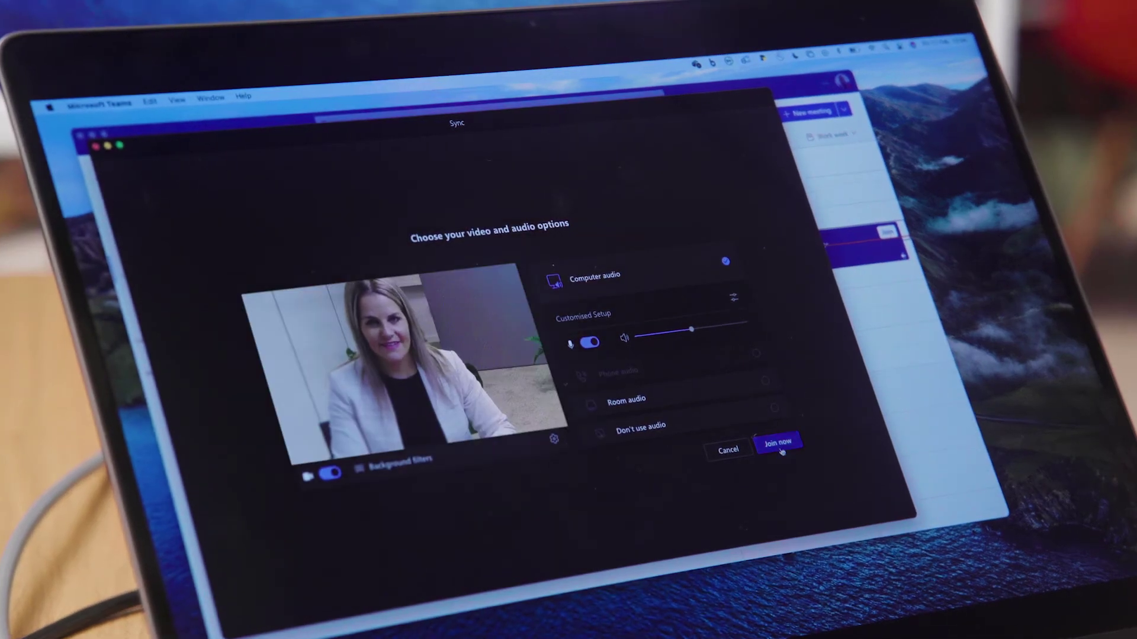
- Join the Sync meeting now with video on and Computer audio selected
{"action": "left_click", "coordinate": [779, 447]}
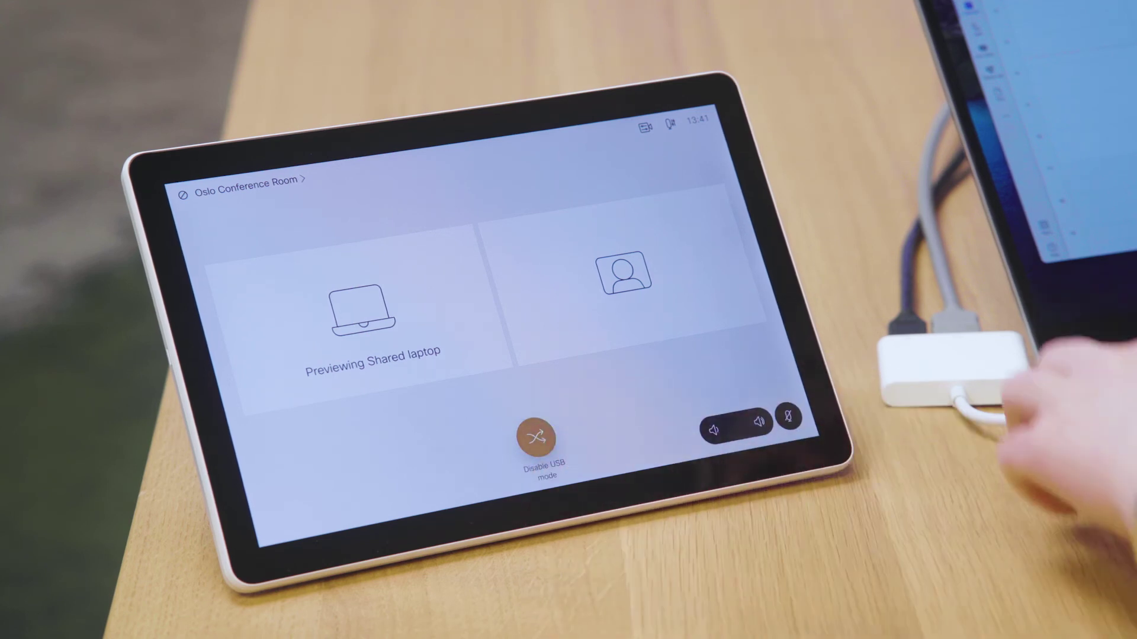
- Disable USB mode so the Room Navigator returns to its home screen
{"action": "left_click", "coordinate": [537, 437]}
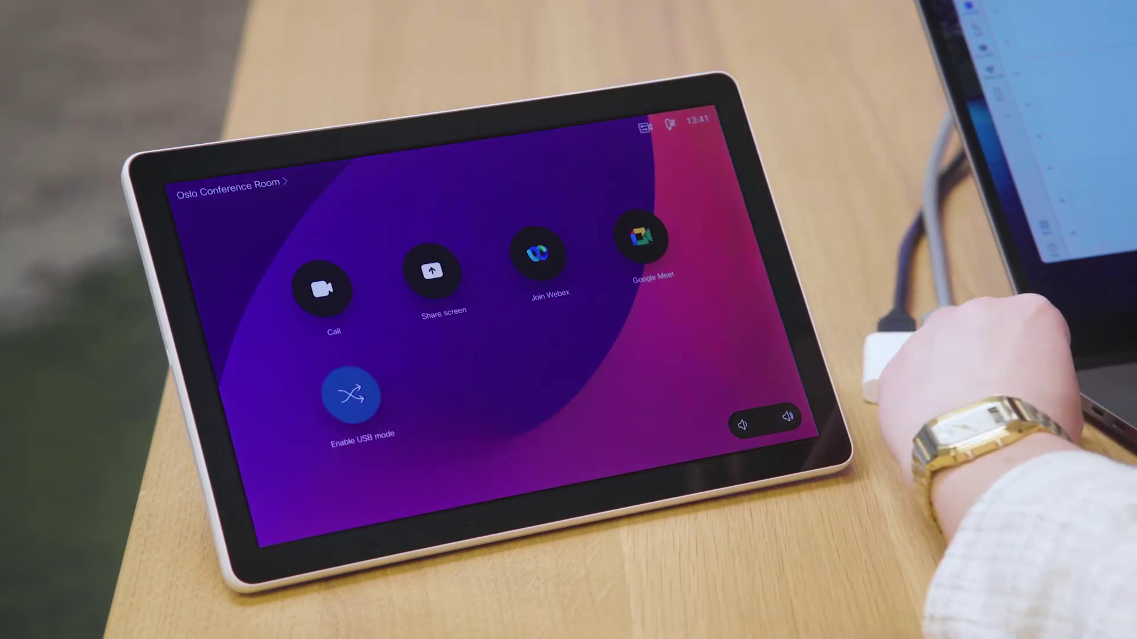